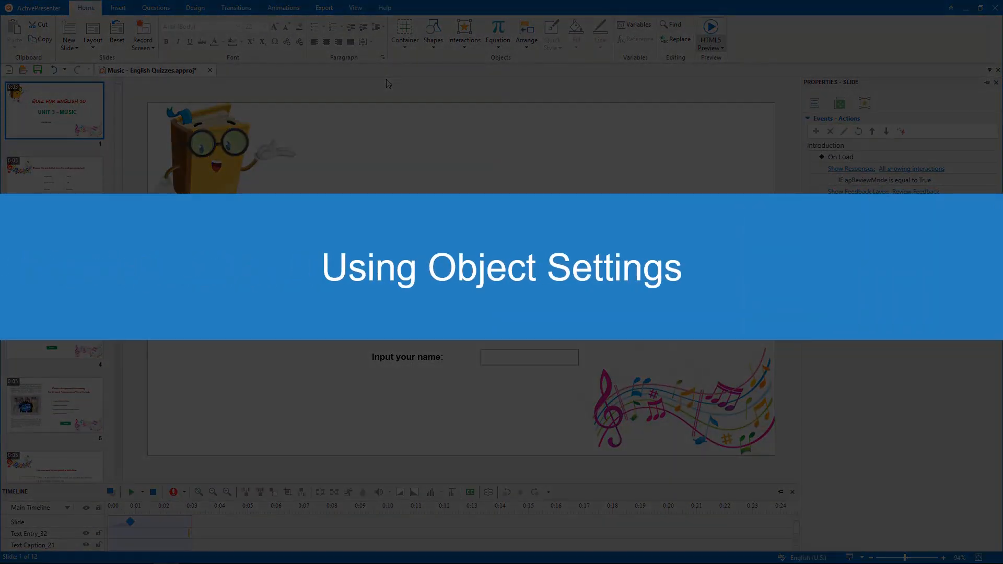
- Show the View ribbon options while the UNIT 3 - MUSIC title slide is displayed
left_click(355, 7)
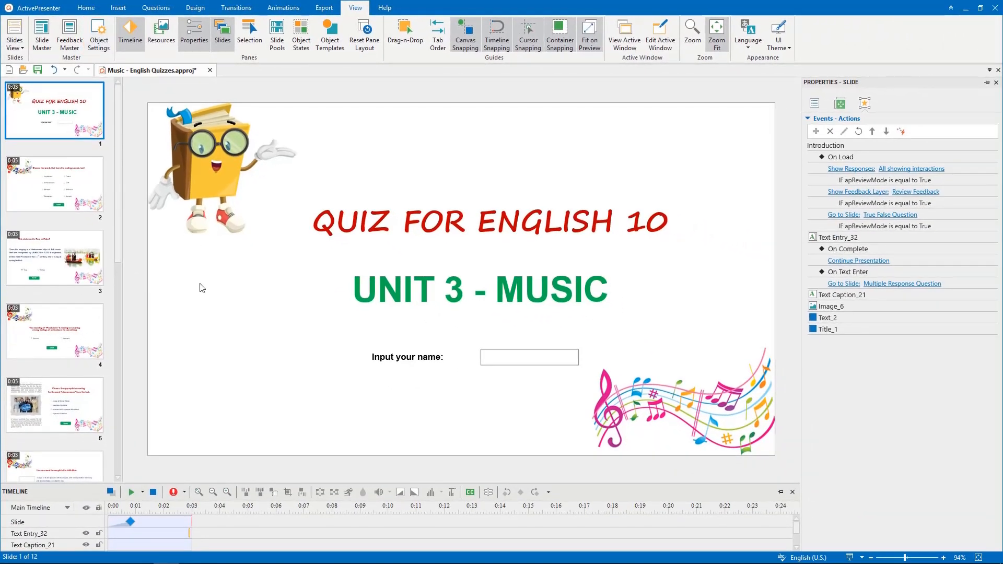
- Review question slides 2 to 5, then scroll down to the 'phenomenon' slide 12
left_click(55, 184)
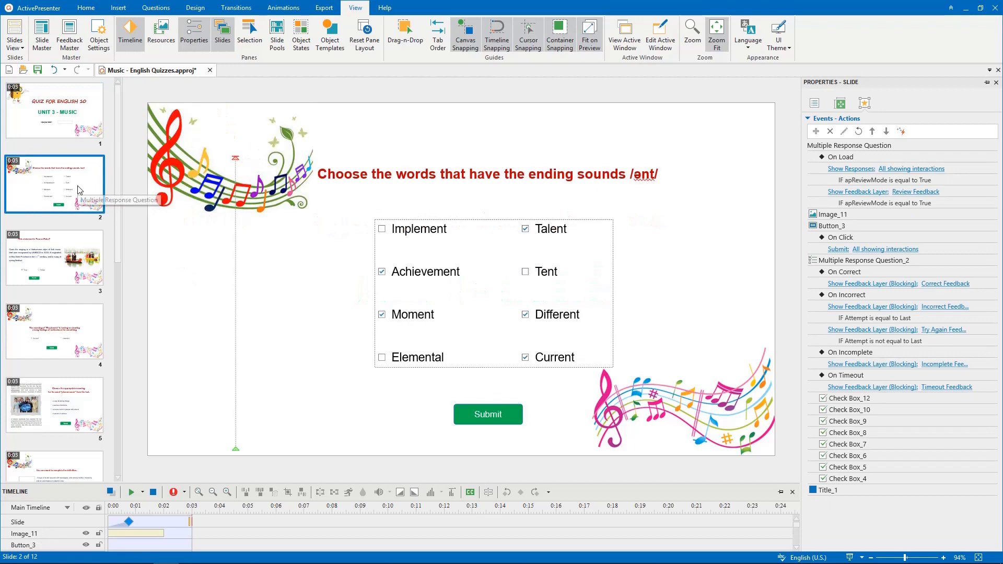
left_click(54, 256)
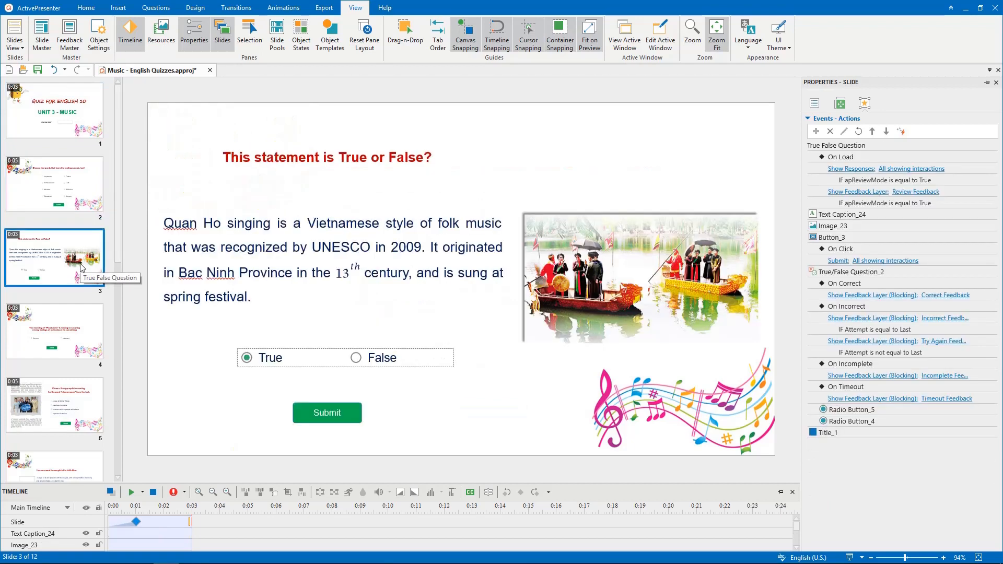
left_click(54, 332)
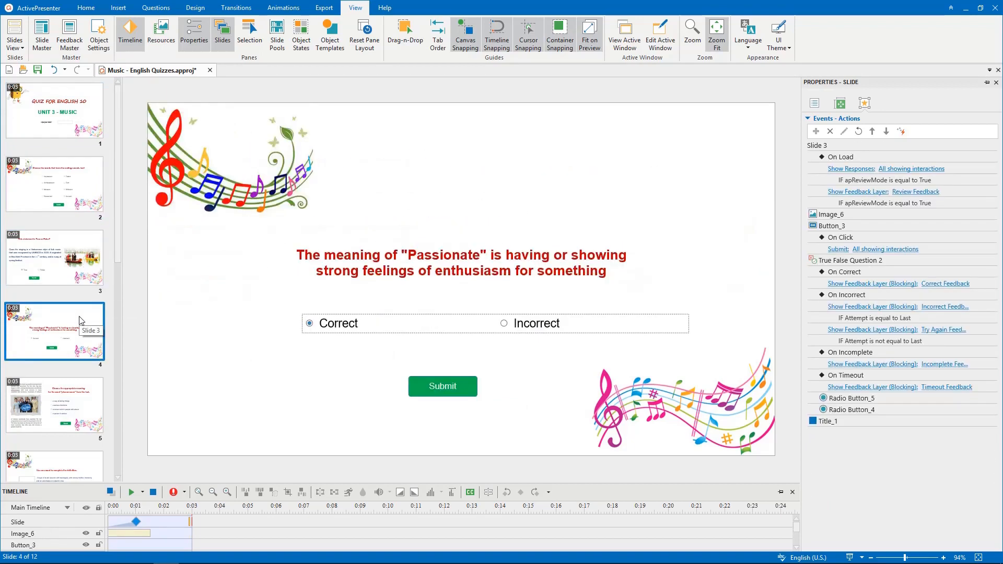
left_click(54, 406)
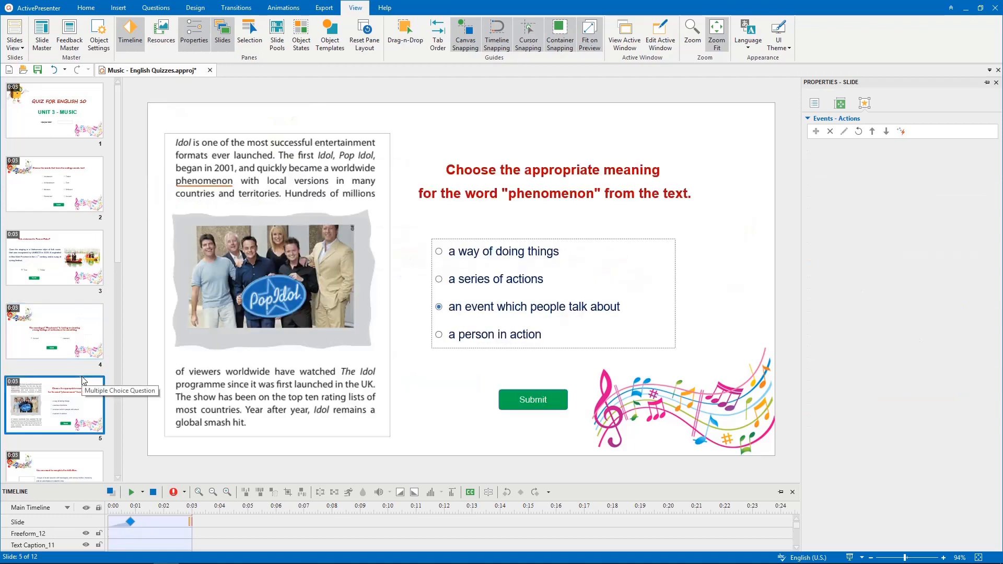
left_click(55, 405)
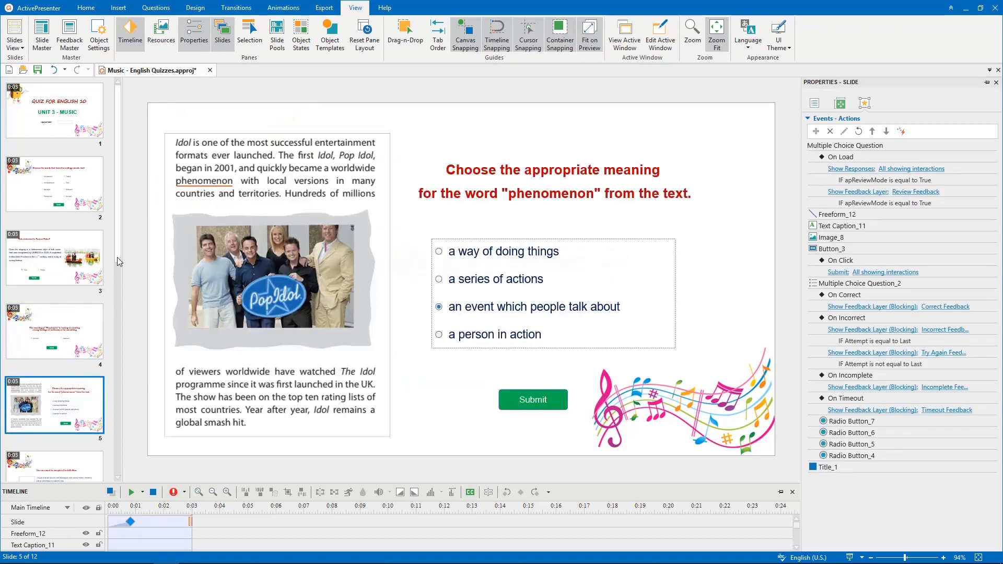
scroll("down", 3)
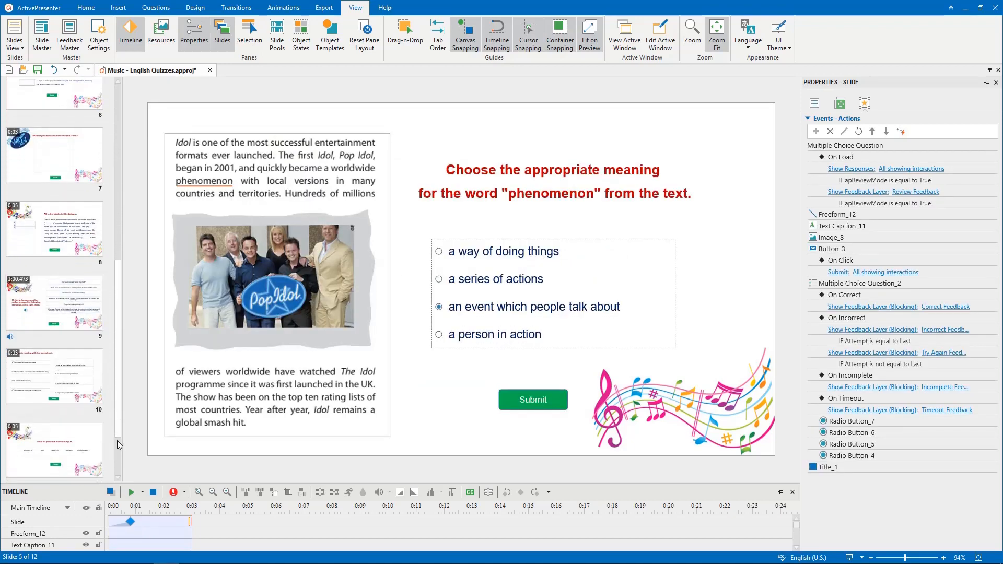
scroll("down", 3)
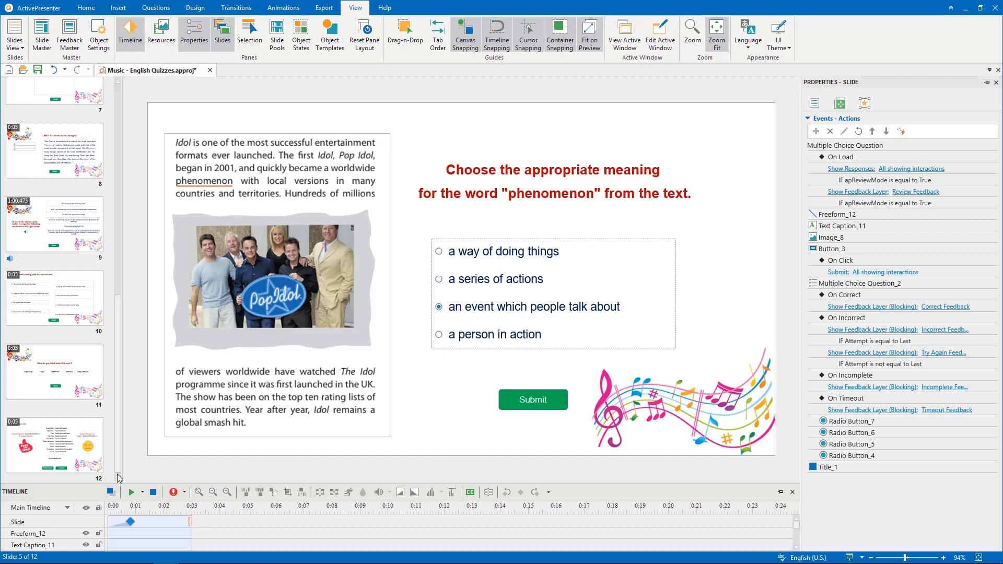
mouse_move(123, 63)
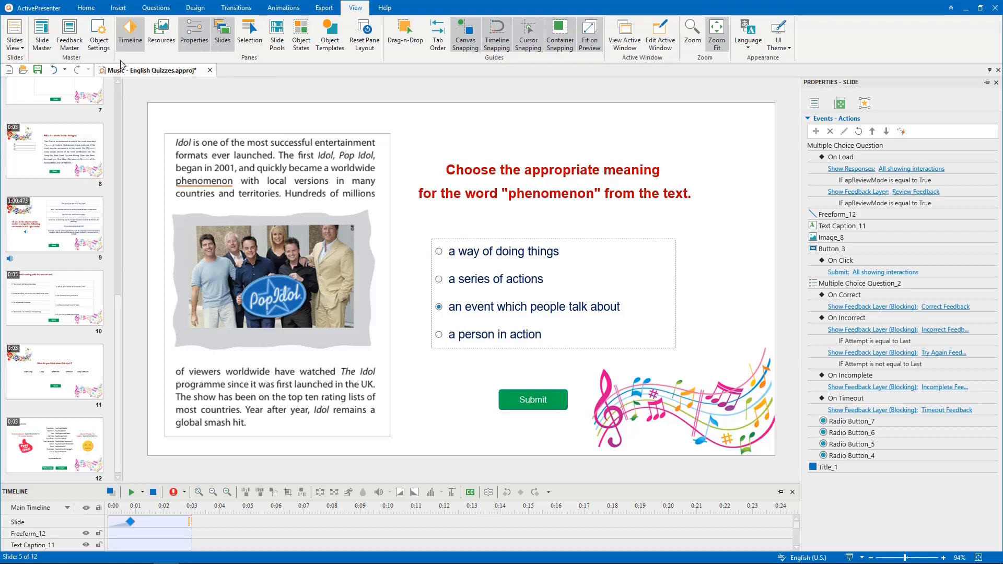
- Check the Animated Timer types (Timer, Progress), then open rating slide 11 under View
left_click(117, 8)
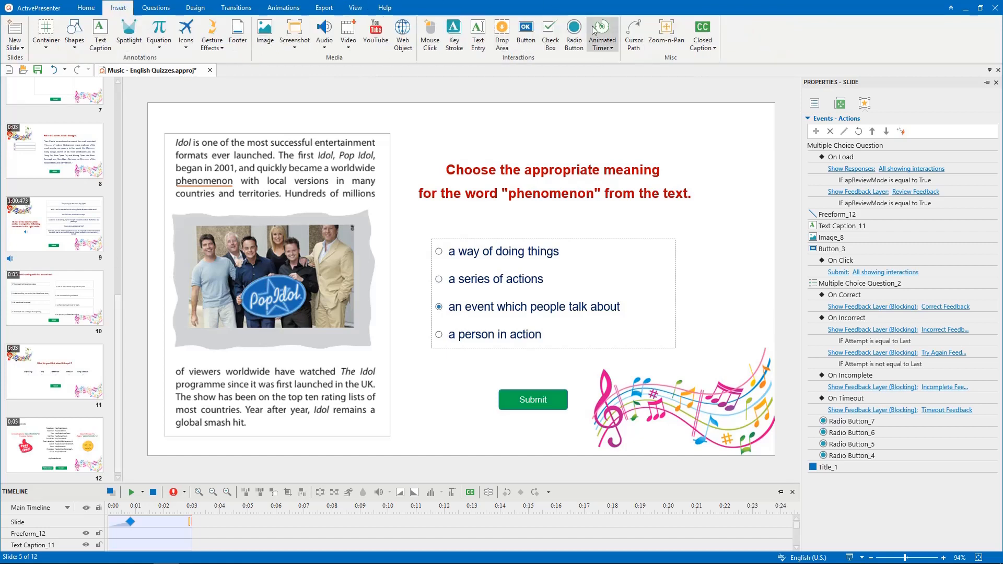
left_click(600, 33)
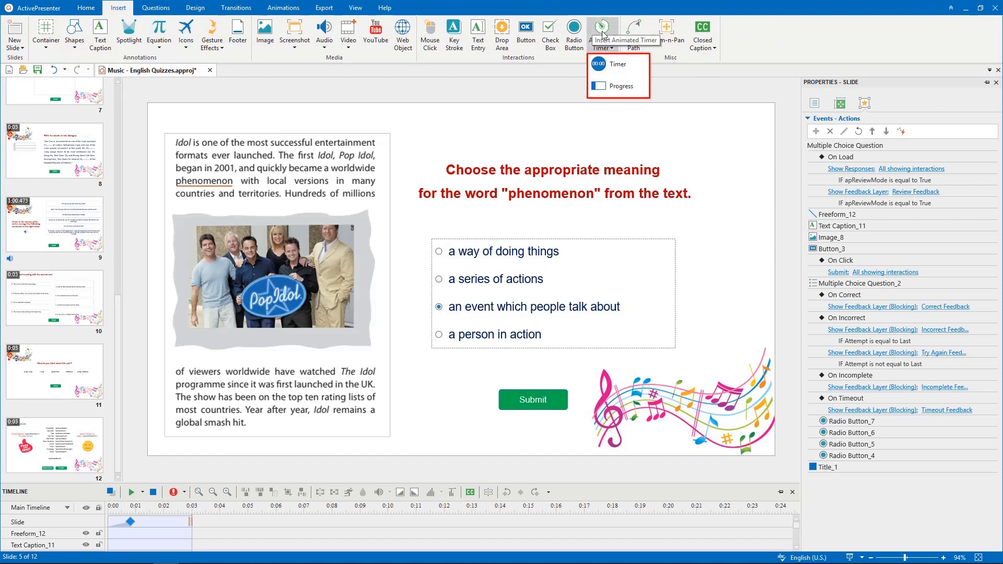
mouse_move(617, 86)
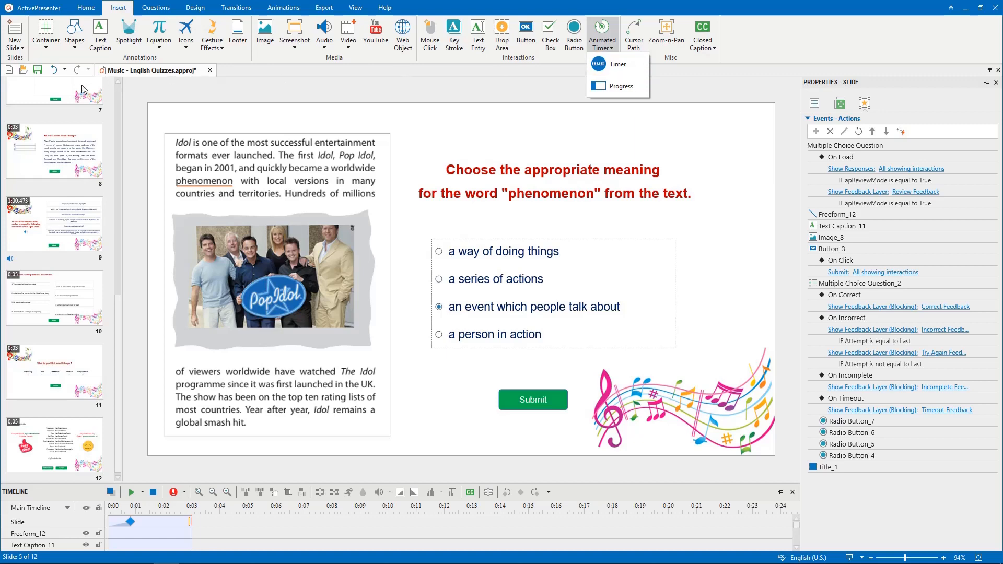
left_click(54, 401)
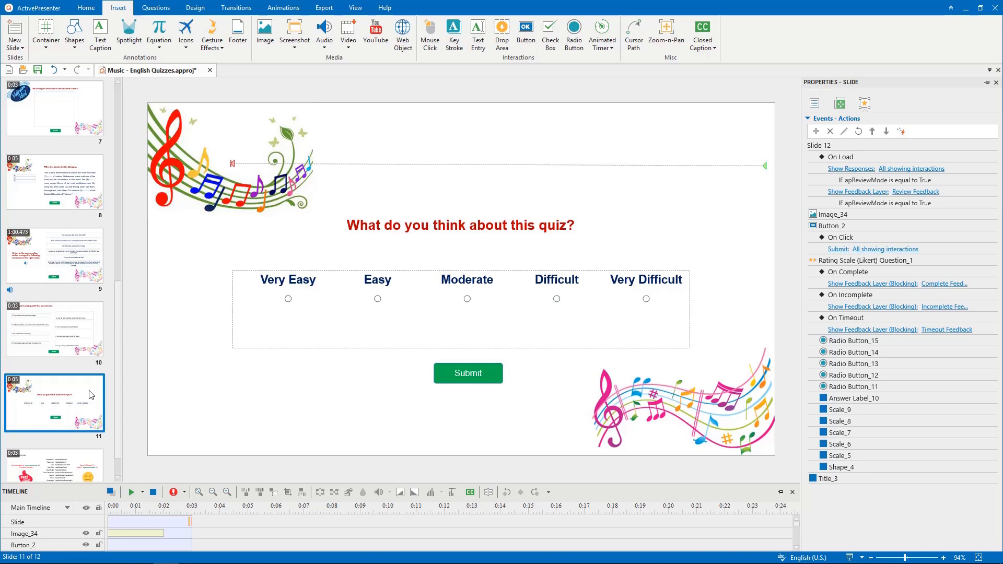
left_click(355, 7)
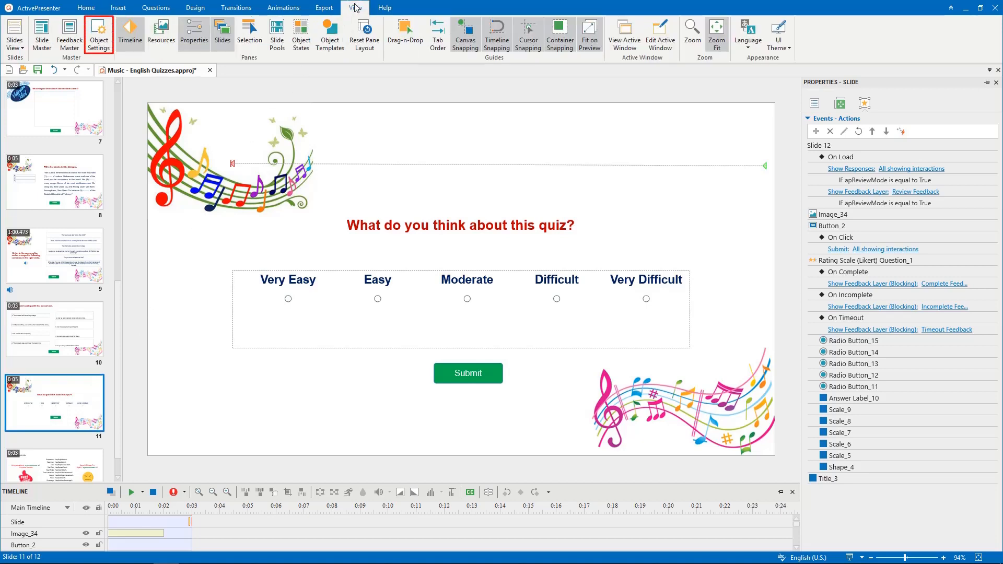
- Open Object Settings to view the default blue 00 : 03 Timer and its properties
left_click(98, 34)
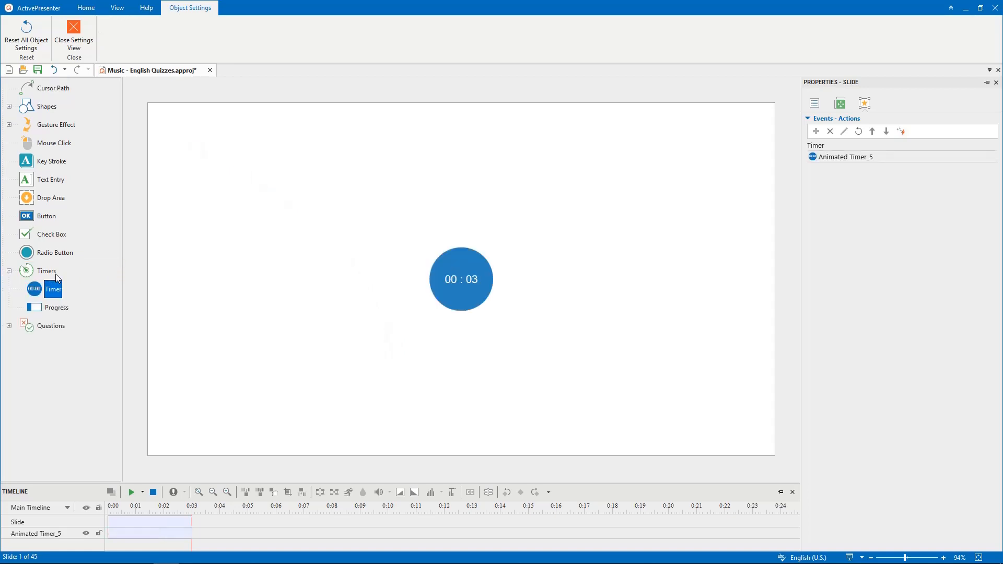
mouse_move(346, 210)
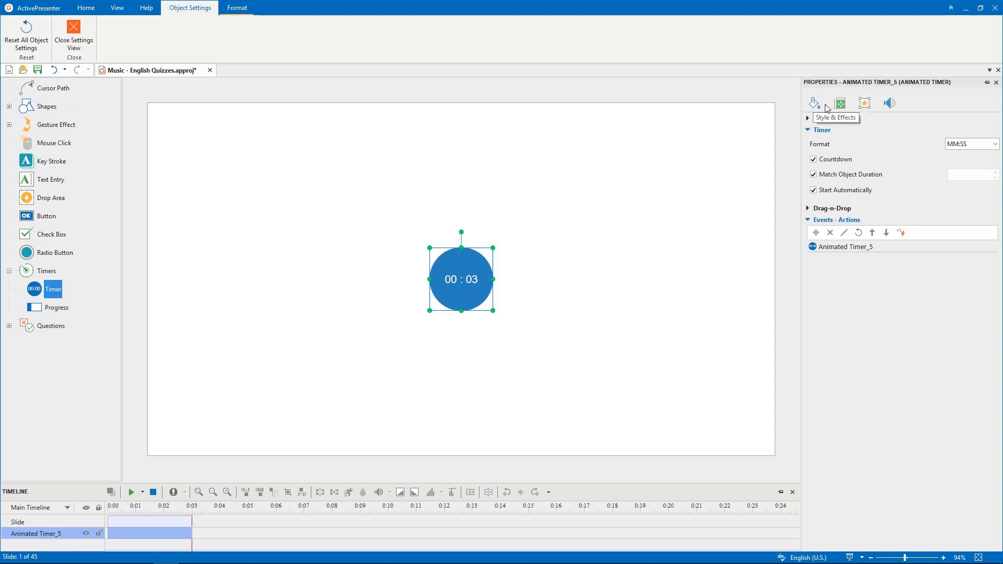
mouse_move(864, 103)
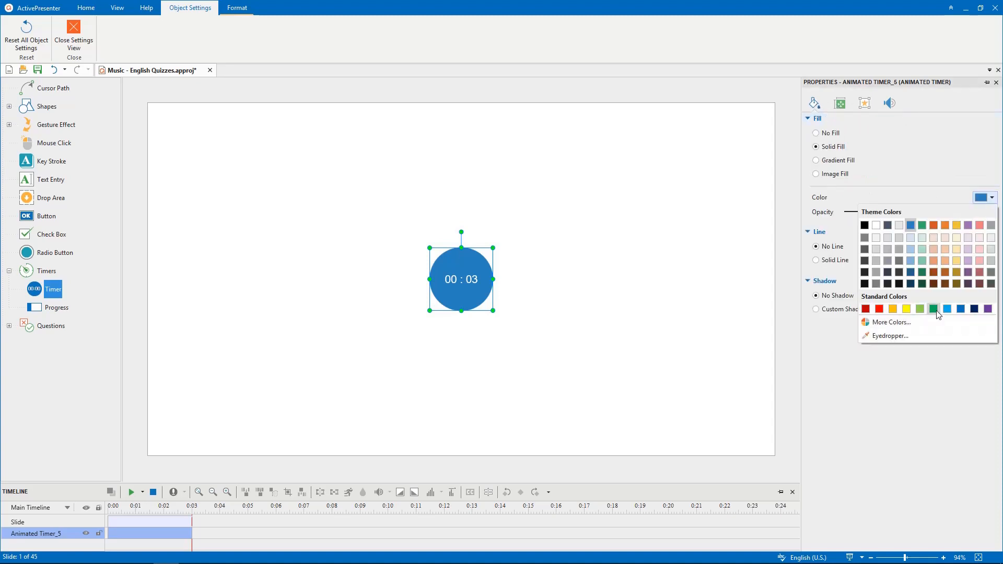
- Give the default timer a standard green fill and a solid line outline
left_click(933, 309)
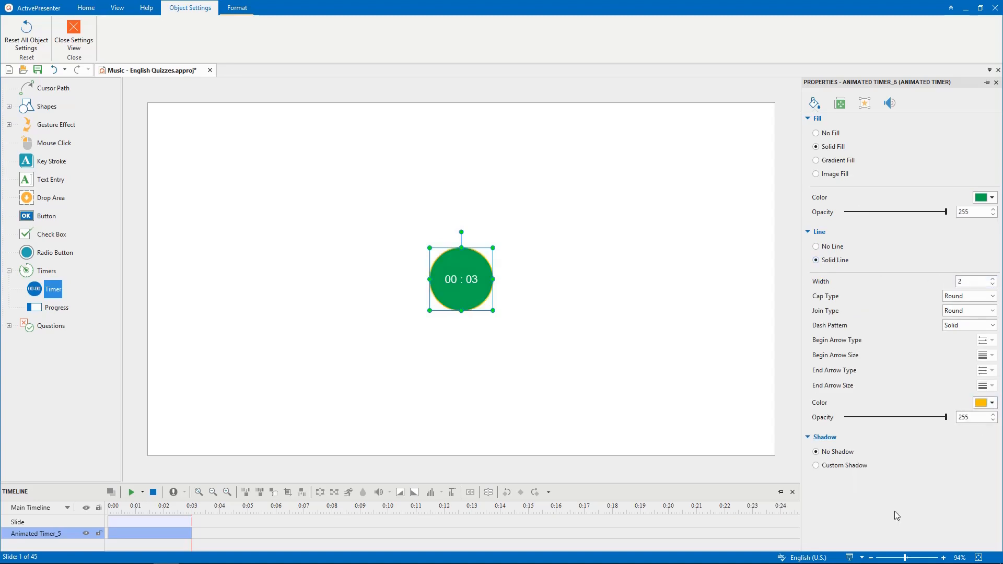
left_click(864, 103)
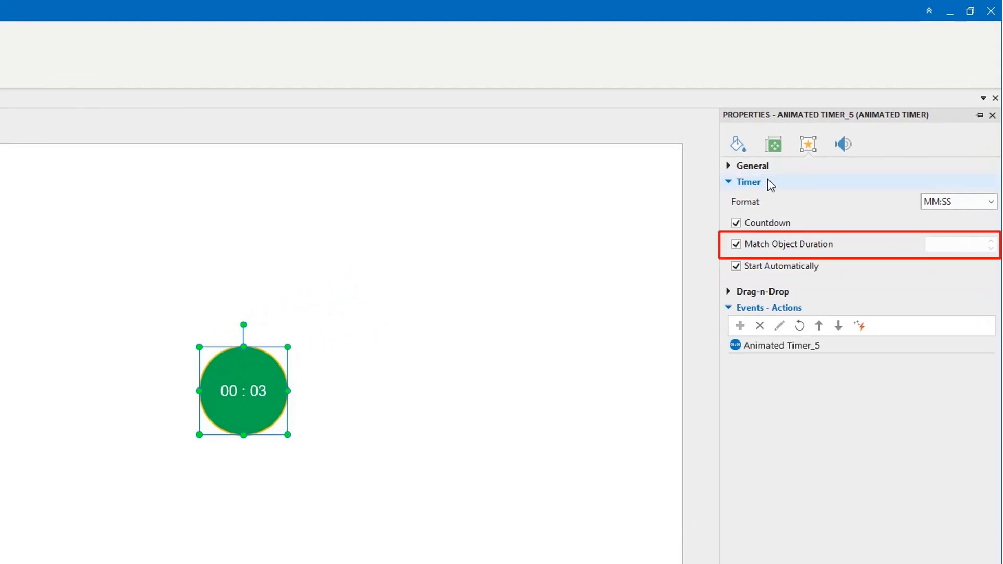
mouse_move(828, 248)
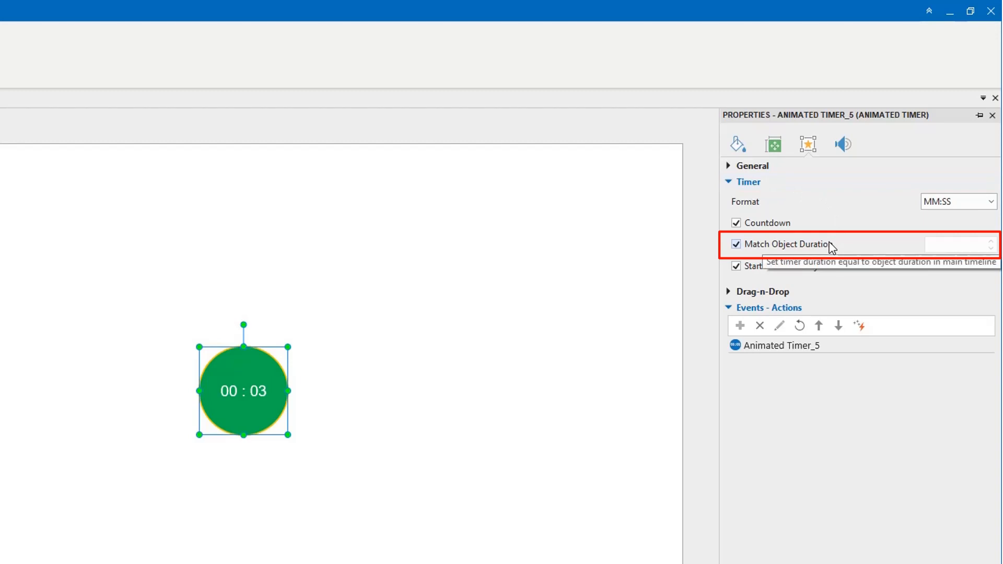
- Turn off Match Object Duration and set the timer duration to 0:15.000
left_click(736, 244)
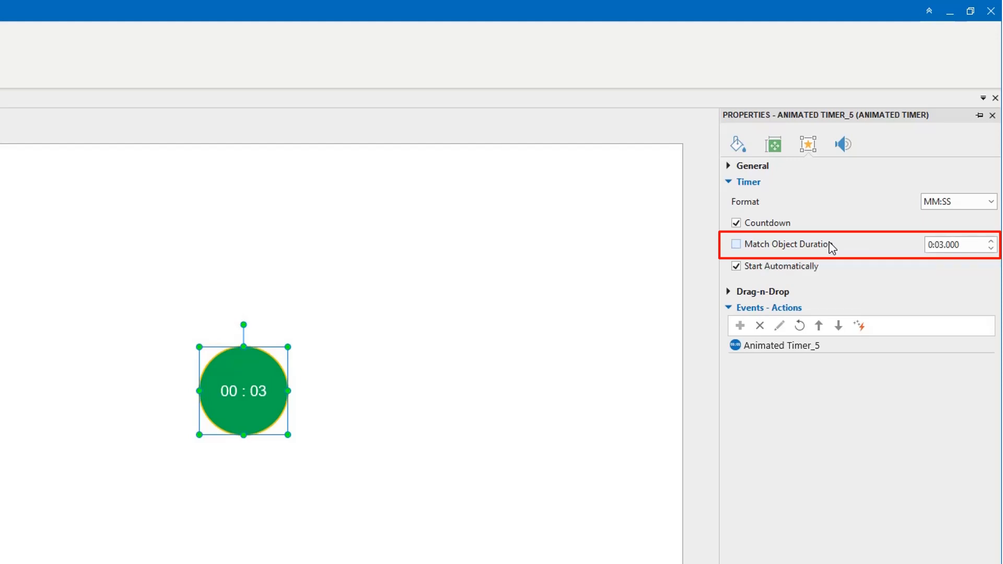
left_click(953, 245)
type("15")
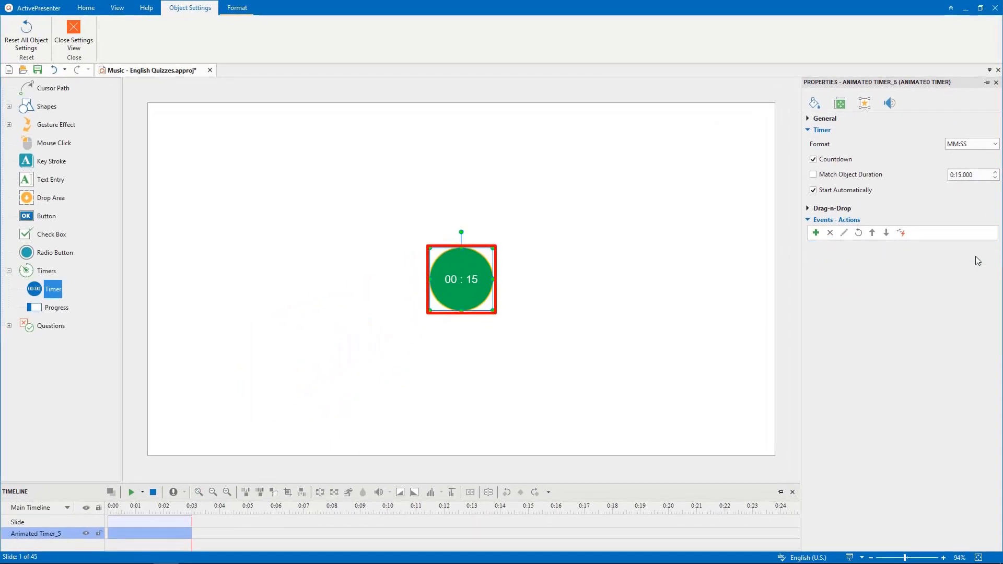
- Add a Show Feedback Layer action on timer complete using Timeout Feedback
left_click(815, 232)
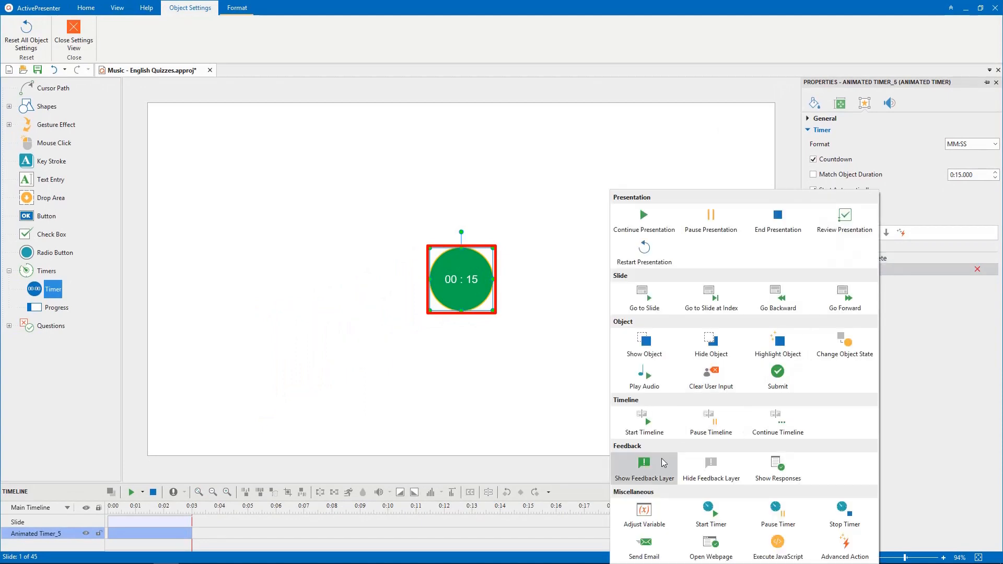
left_click(644, 463)
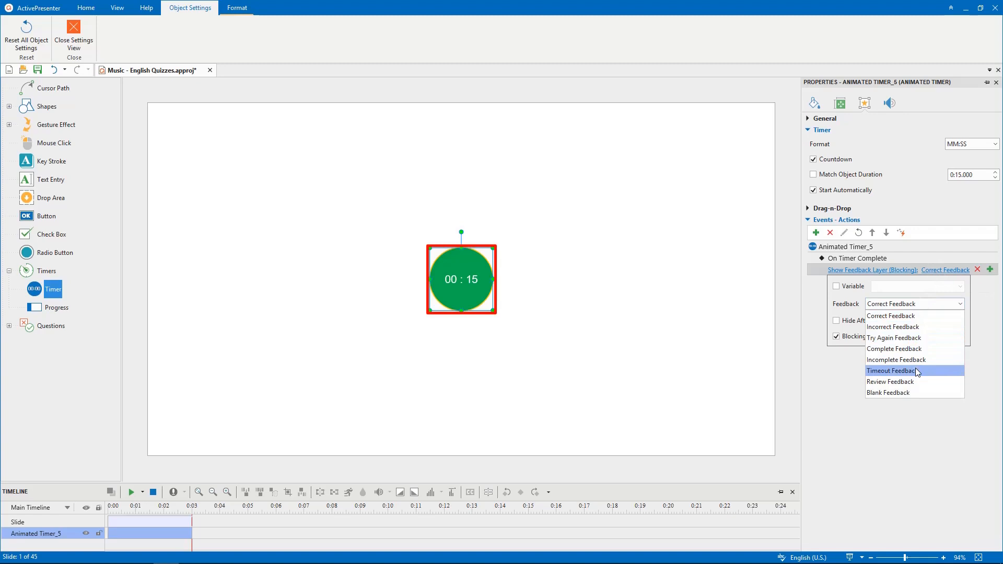
left_click(891, 370)
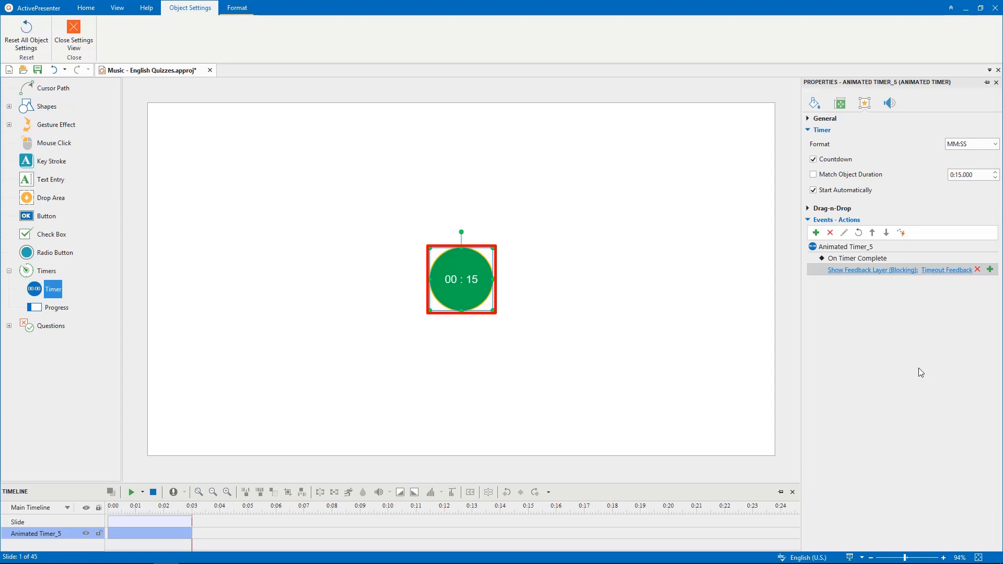
mouse_move(475, 265)
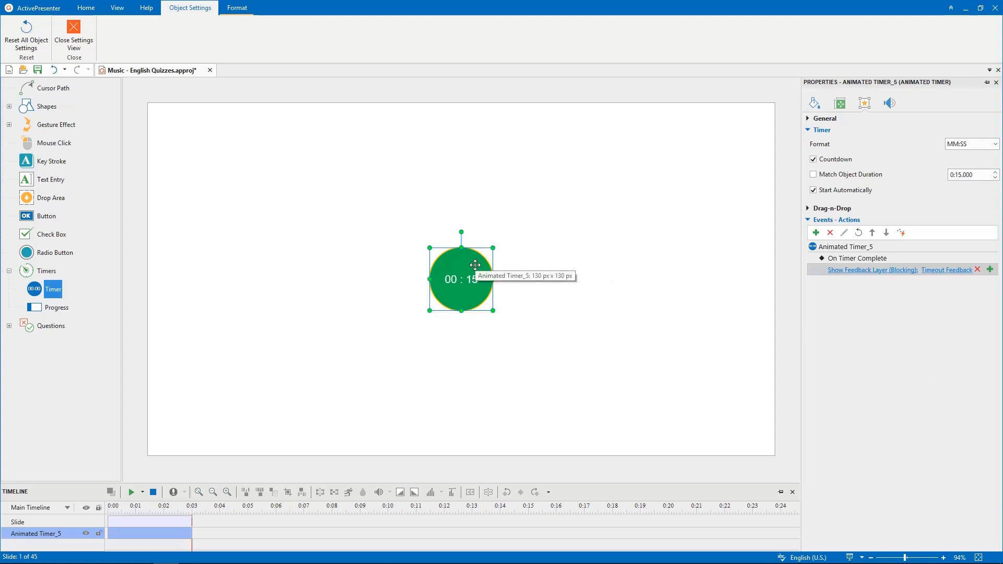
- Reset All Object Settings and confirm Yes in the dialog
right_click(476, 265)
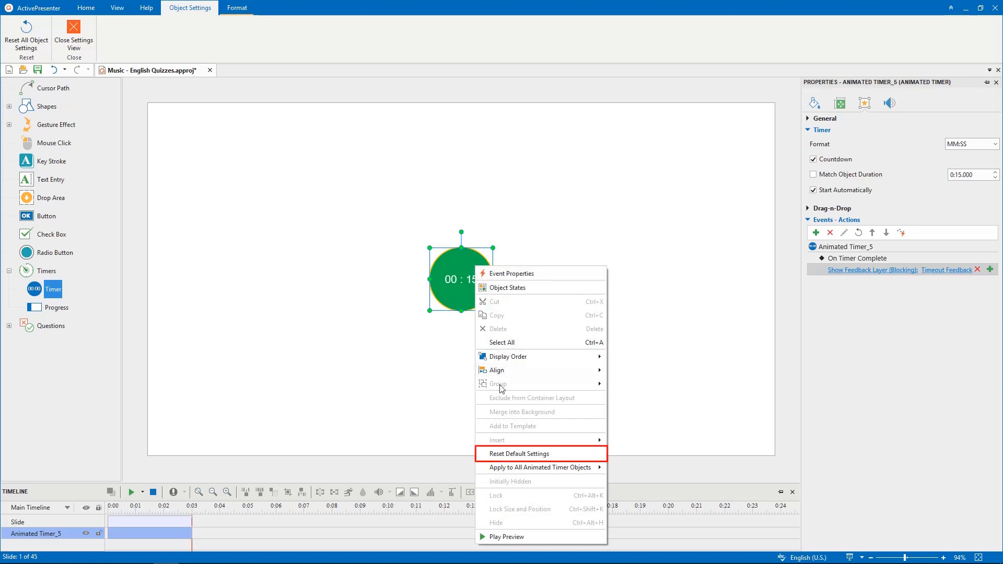
mouse_move(519, 454)
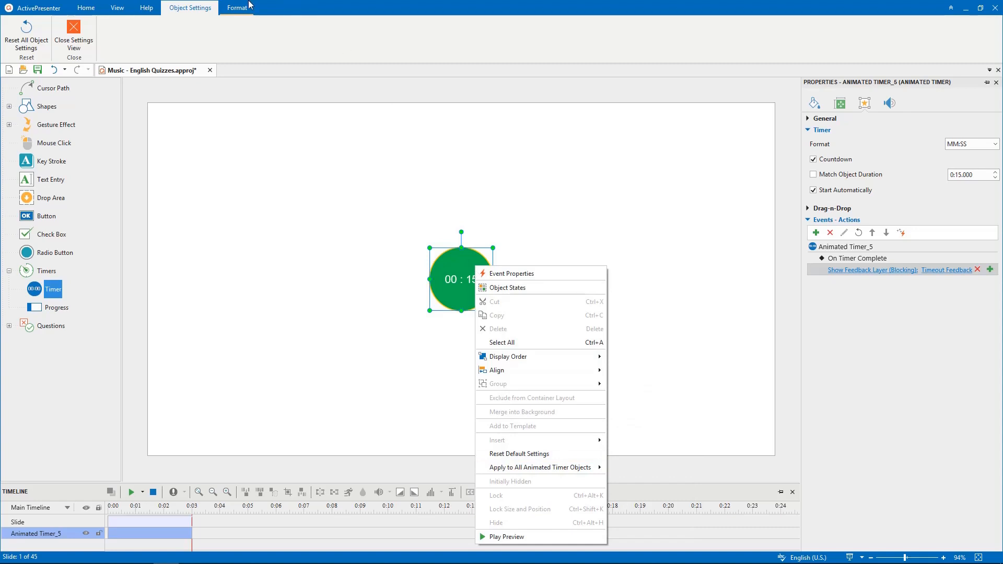
left_click(26, 35)
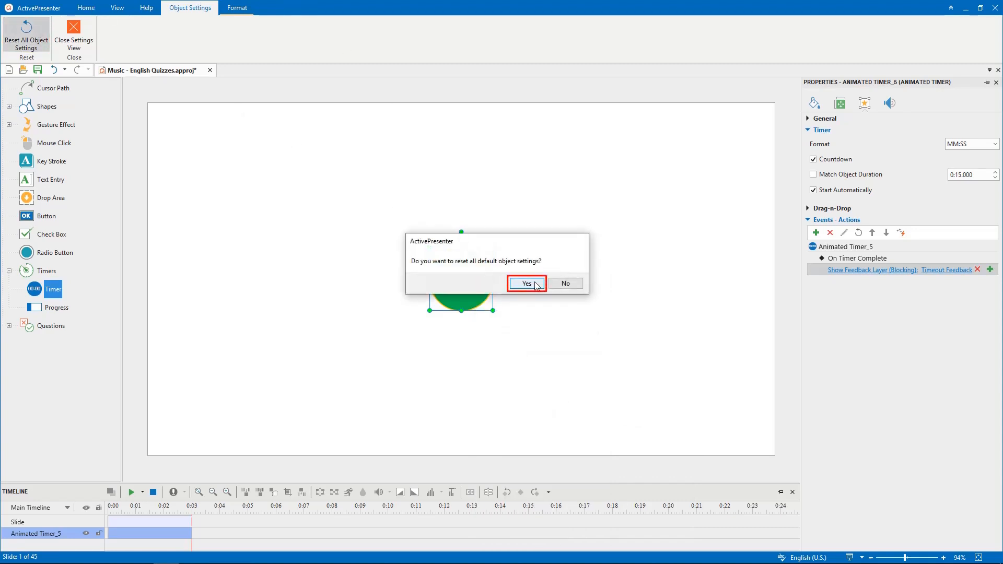
left_click(527, 283)
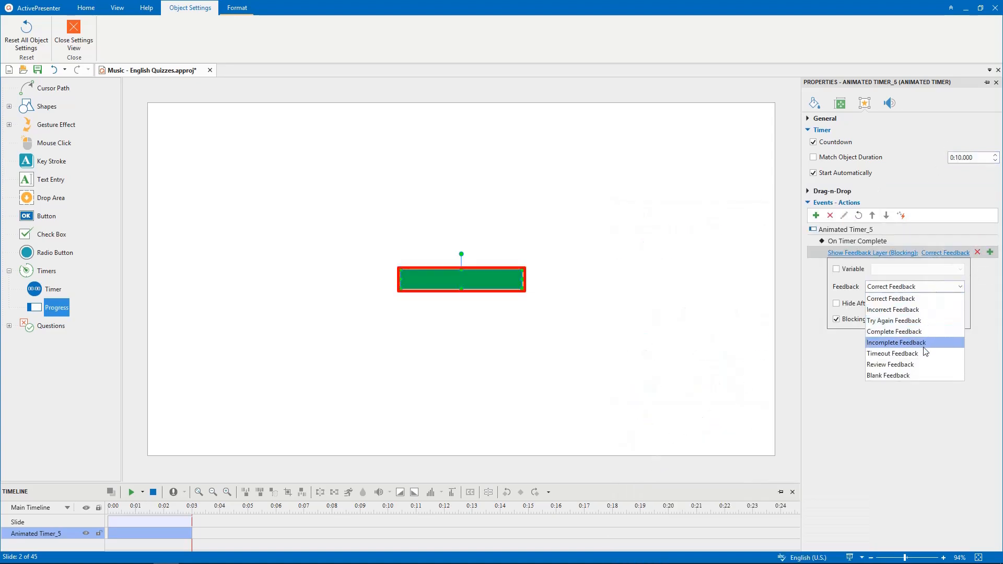
- Set the Progress default's feedback to Timeout Feedback and close the settings view
left_click(893, 353)
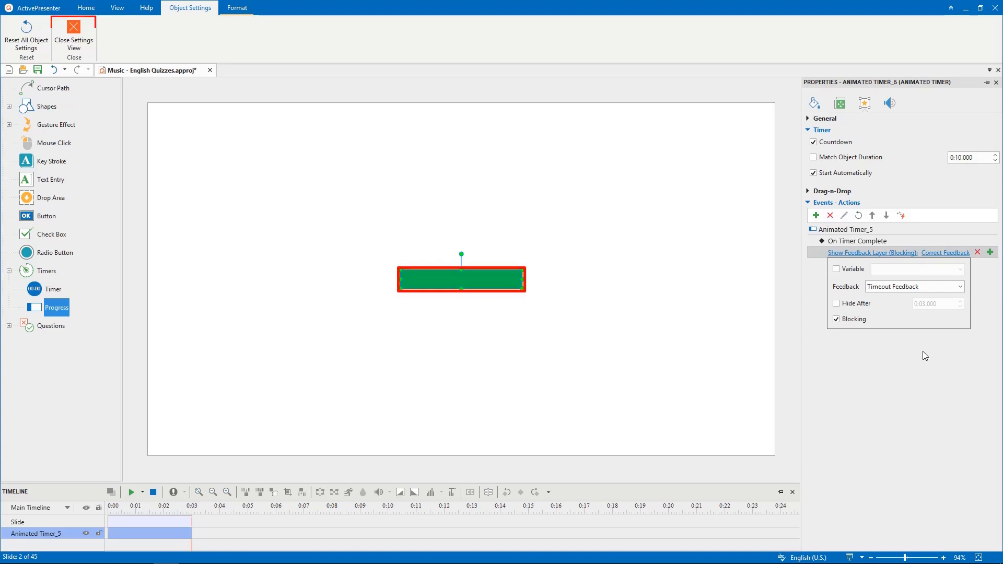
left_click(73, 31)
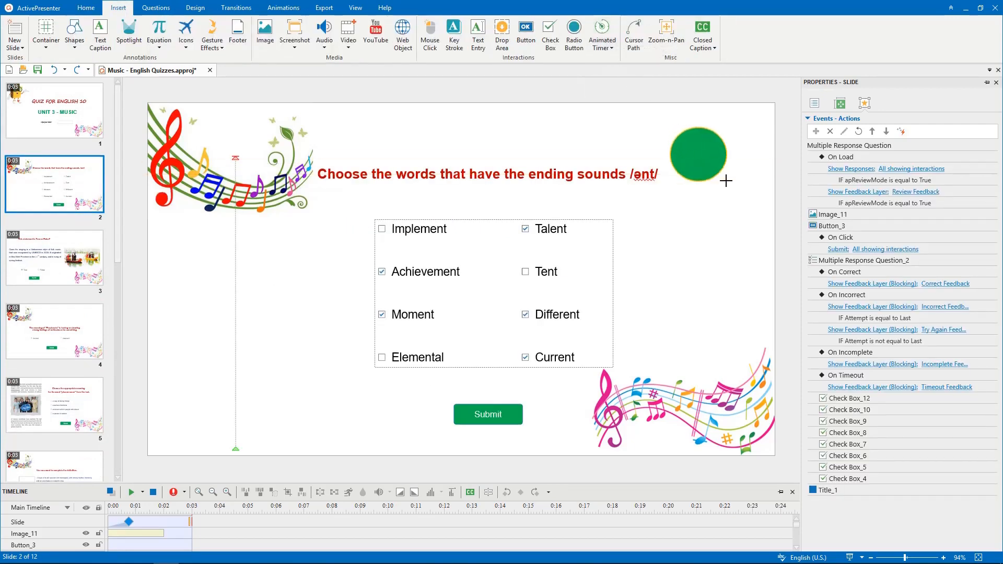
- Draw green countdown timers at the top right of question slides 2 and 4
left_click(698, 153)
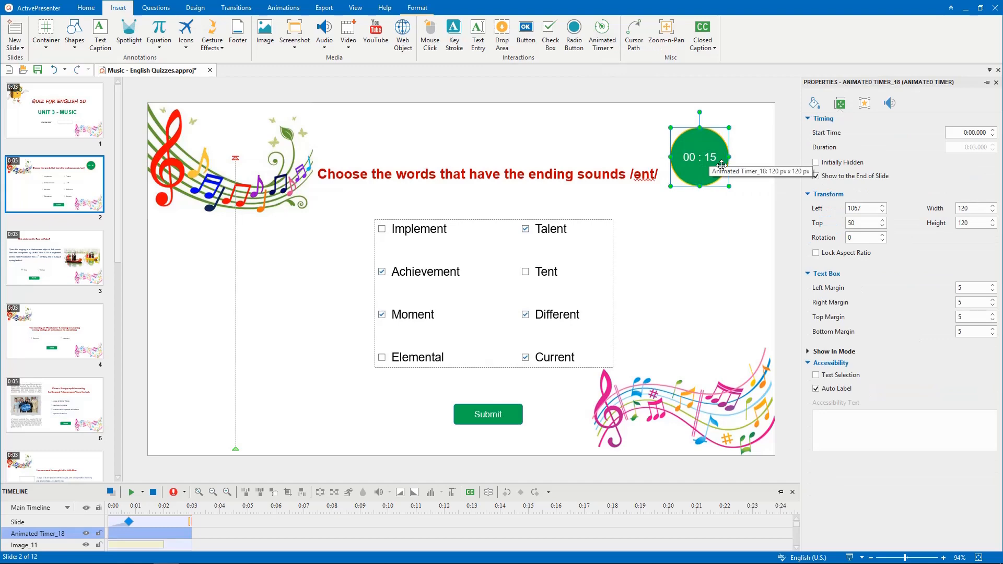
left_click(54, 257)
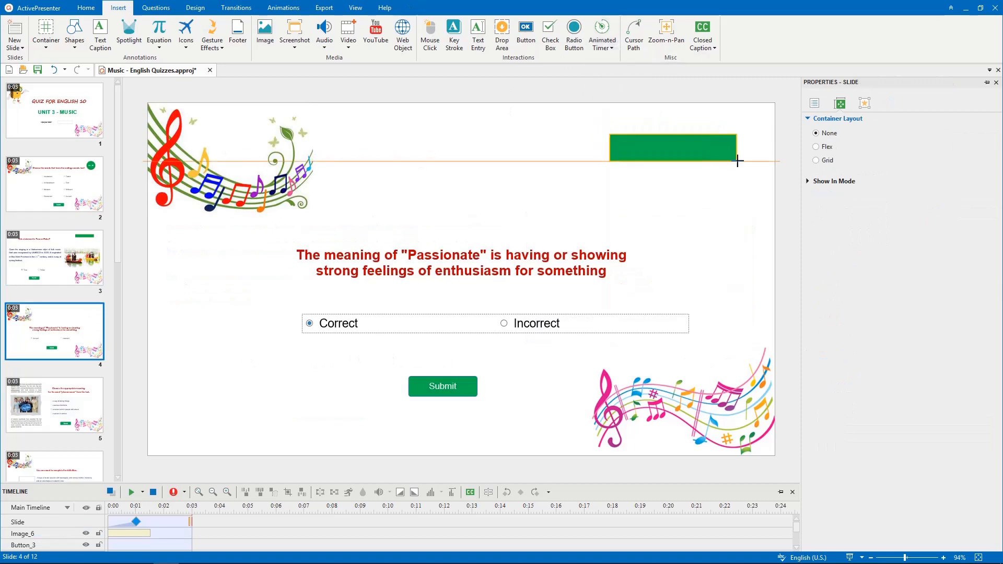
left_click(672, 150)
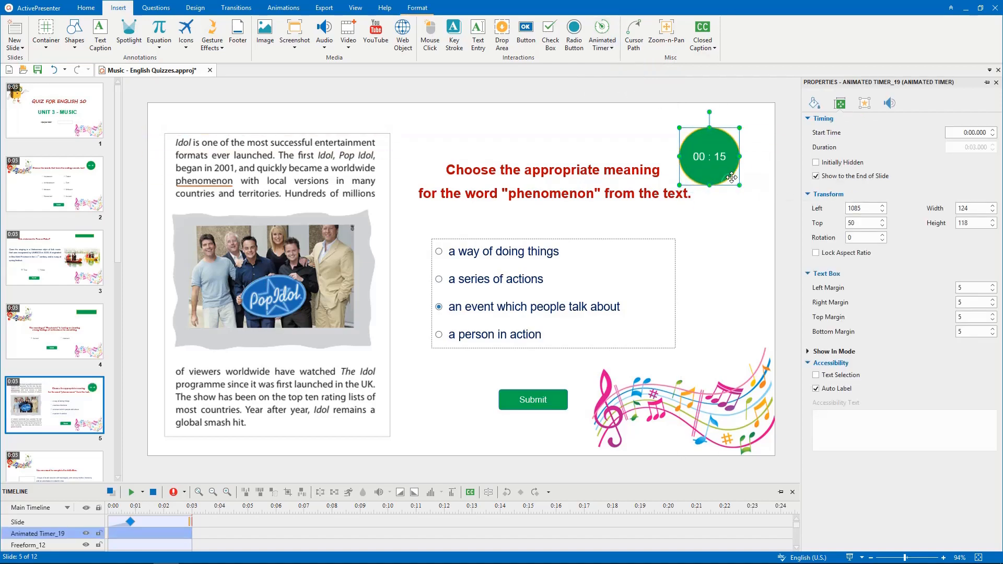
left_click(54, 303)
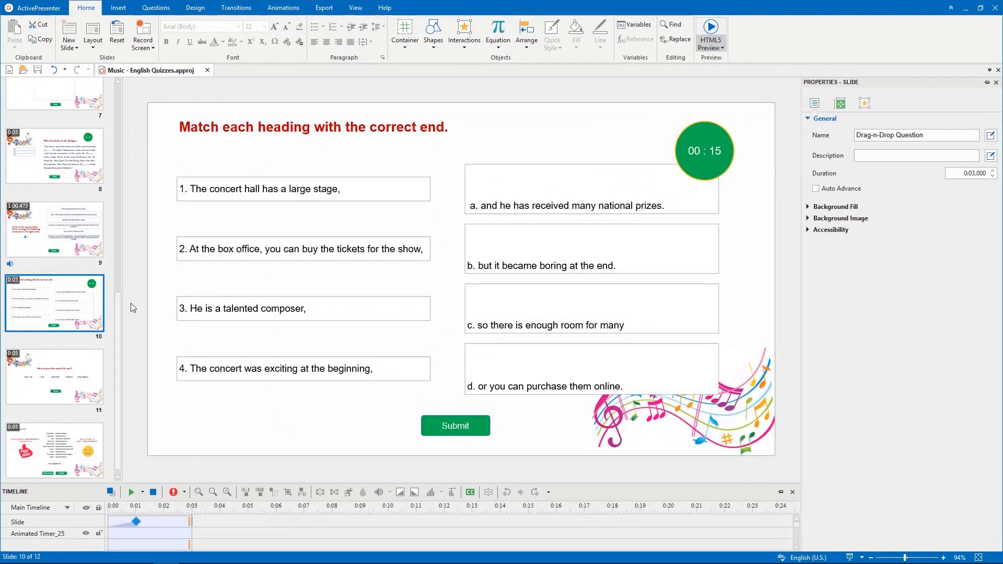
- From slide 1, launch the HTML5 Preview in Practice mode
left_click(55, 111)
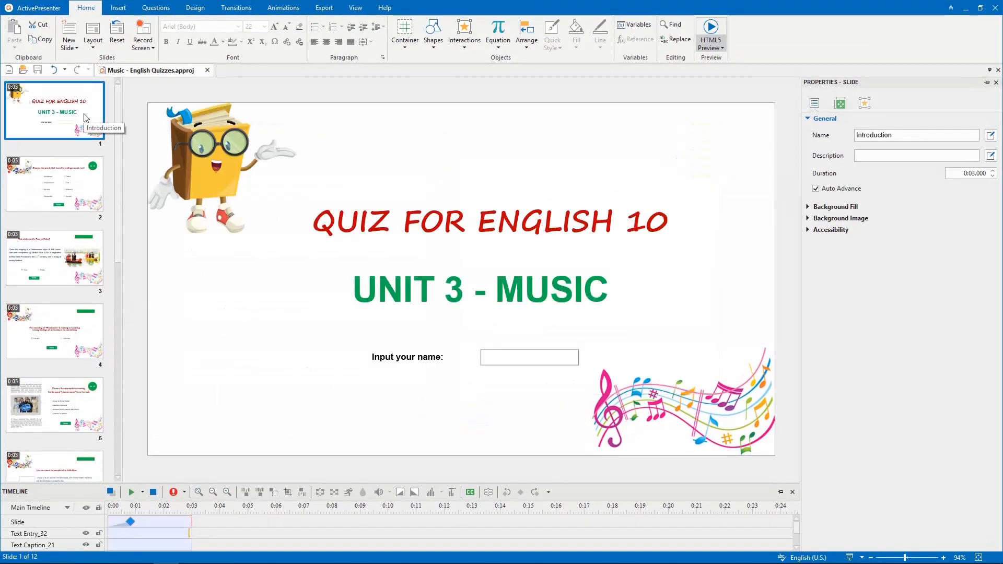
left_click(324, 8)
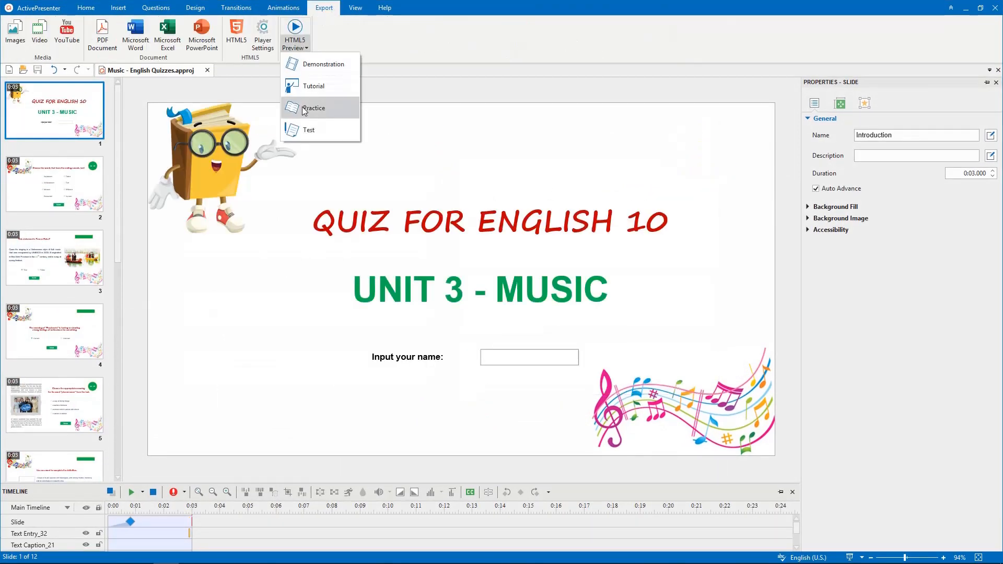
left_click(314, 108)
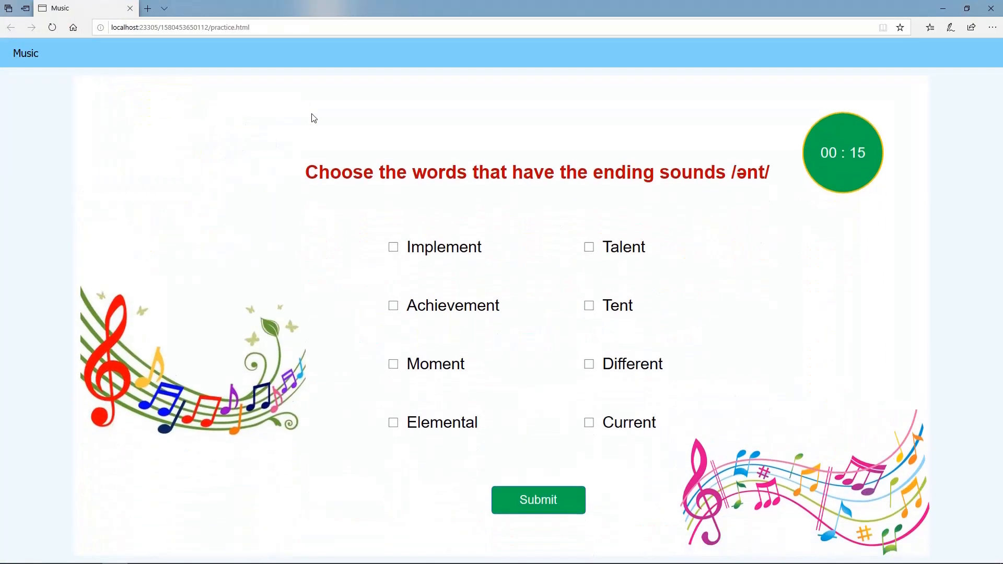
- Answer the first preview question with Achievement and Moment, submit, and continue past feedback
left_click(393, 305)
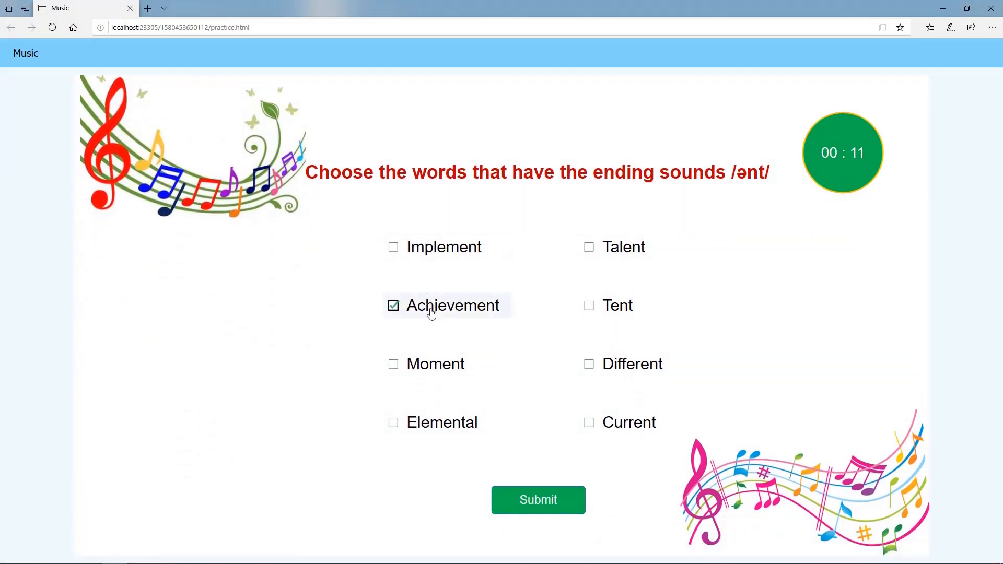
left_click(589, 247)
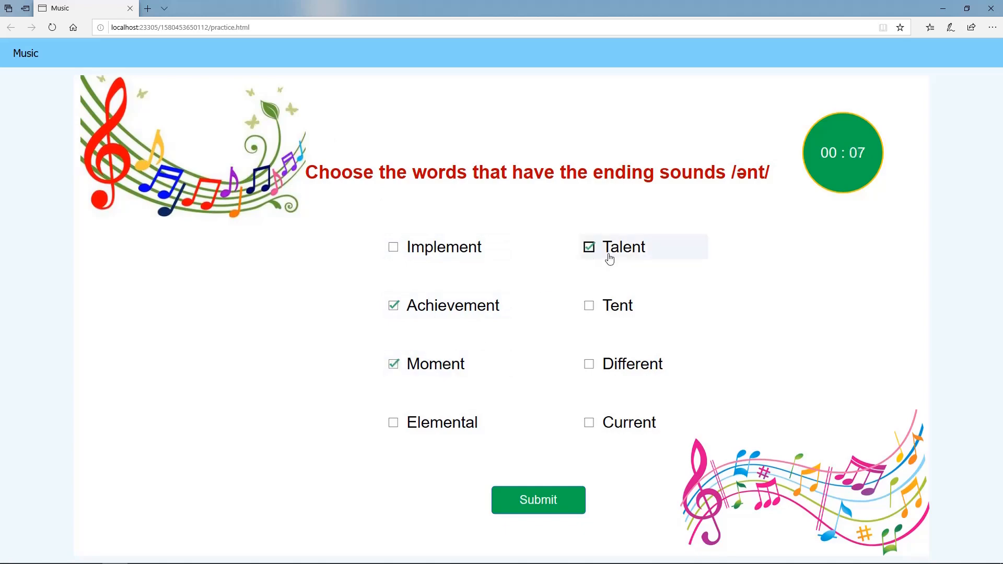
left_click(538, 499)
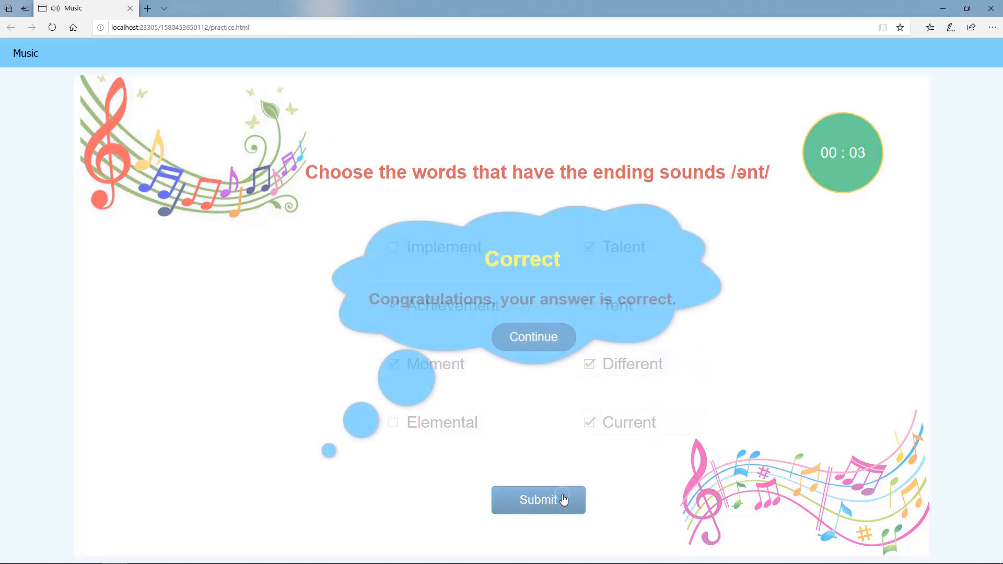
left_click(533, 337)
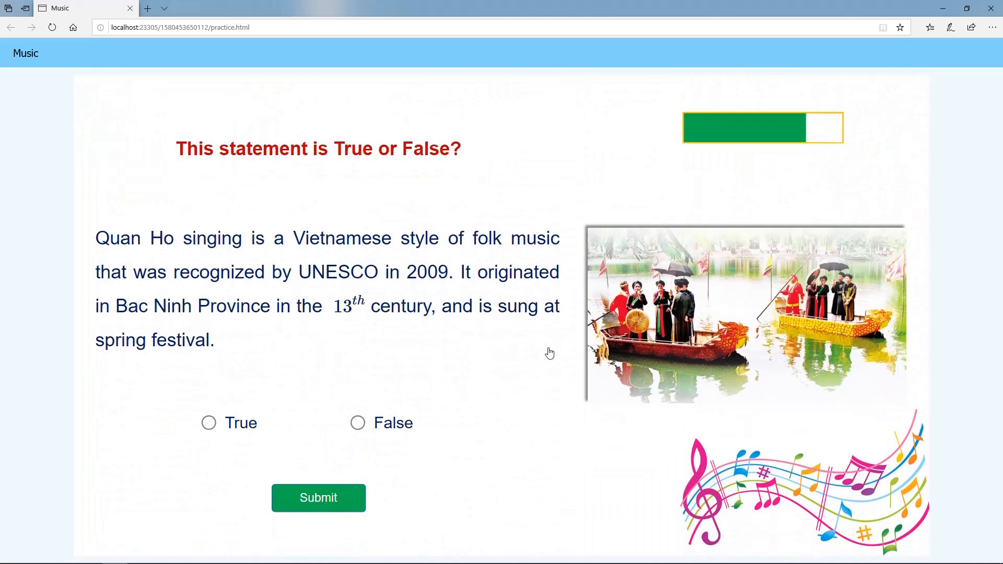
- Answer the true-or-false statement and the Passionate question, reaching the phenomenon question
left_click(318, 498)
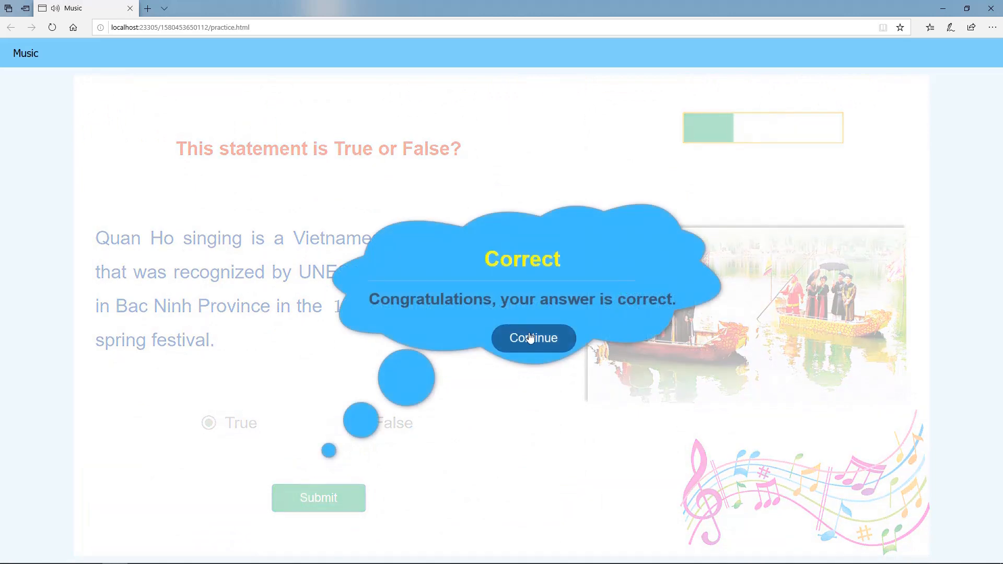
left_click(533, 339)
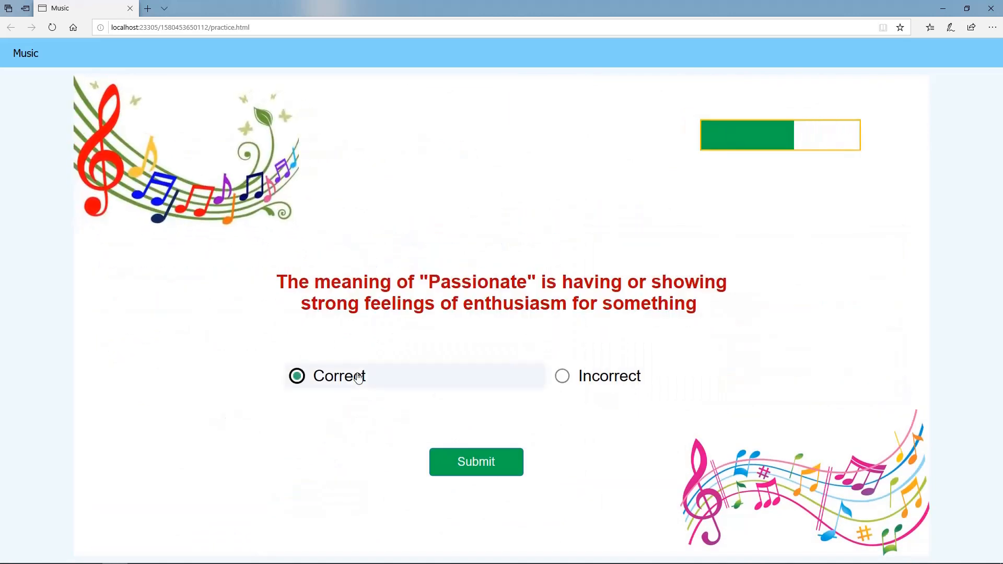
left_click(475, 462)
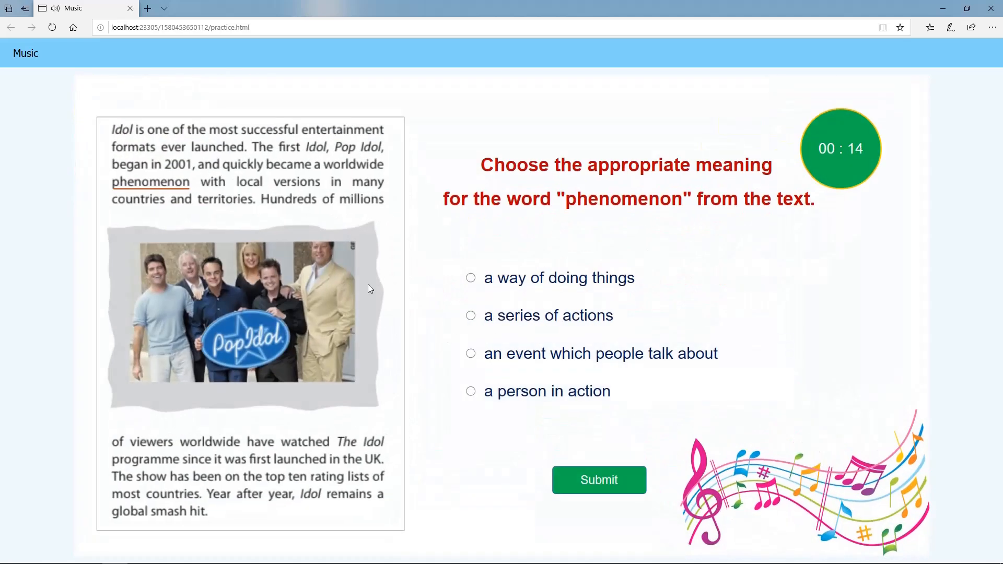